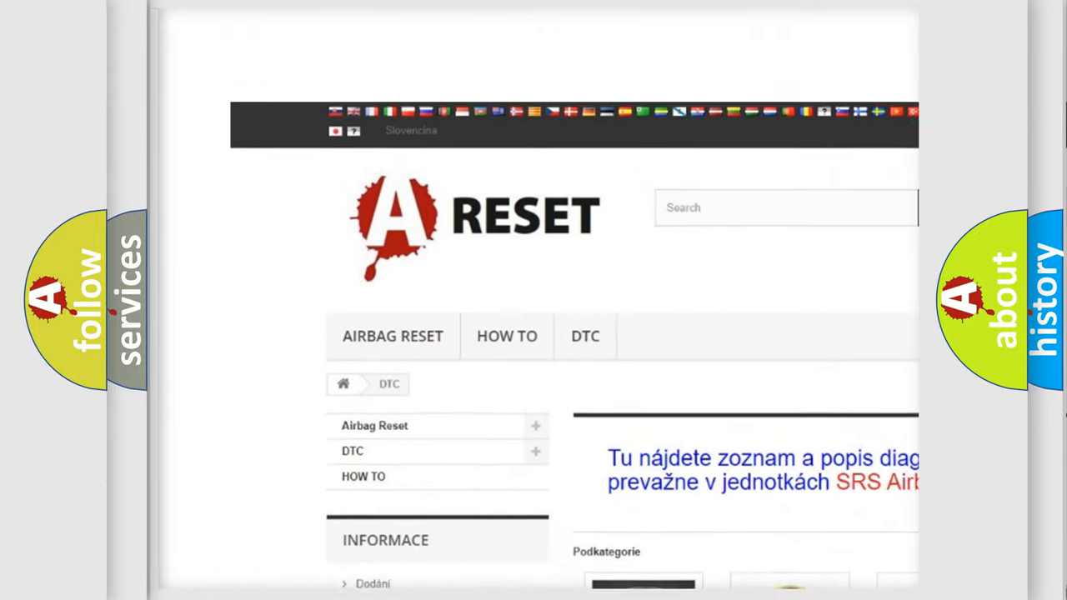
- Choose the Ford DTC brand subcategory so its list of diagnostic trouble codes is displayed
{"action": "scroll", "scroll_direction": "down", "scroll_amount": 3}
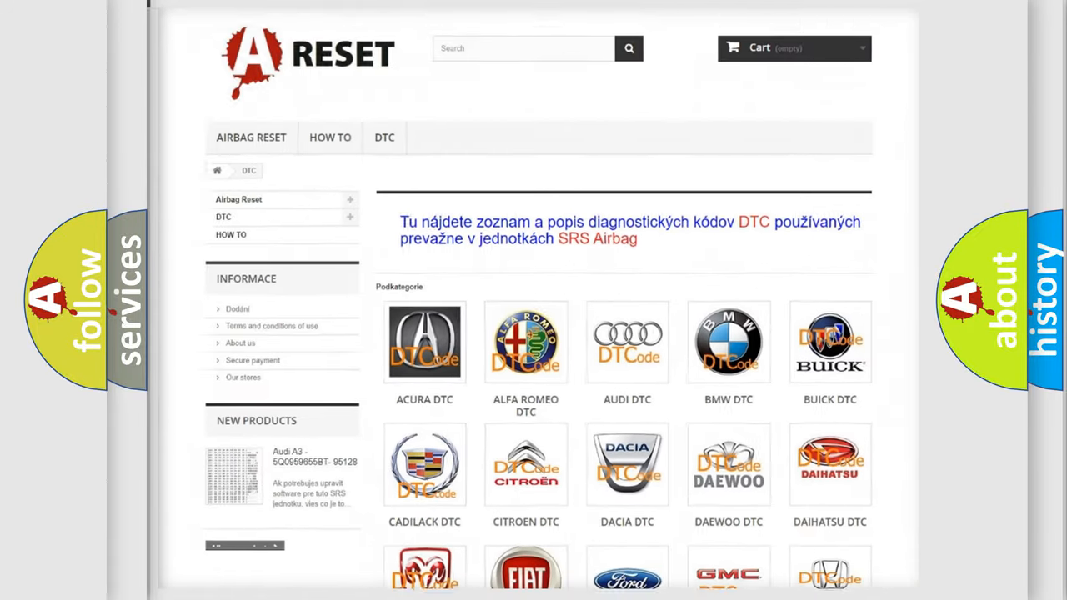
{"action": "scroll", "scroll_direction": "down", "scroll_amount": 3}
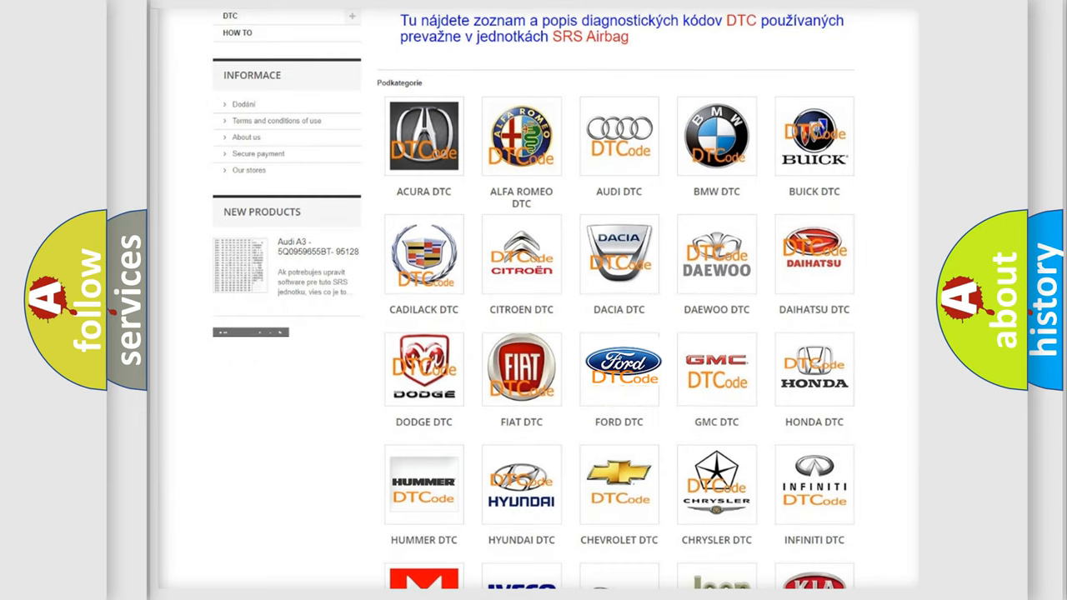
{"action": "left_click", "coordinate": [619, 368]}
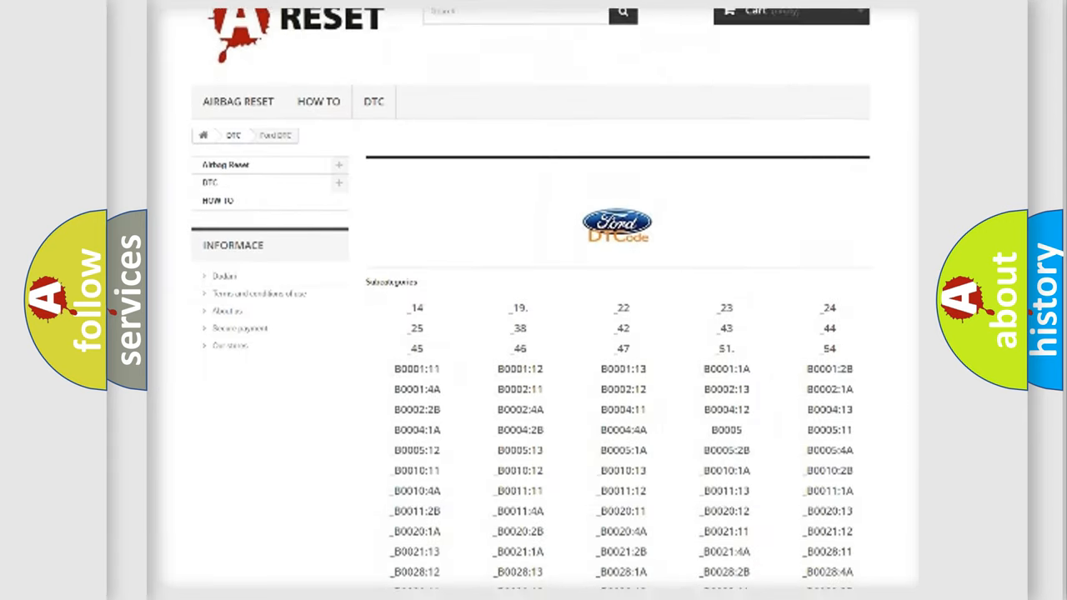
{"action": "scroll", "scroll_direction": "down", "scroll_amount": 3}
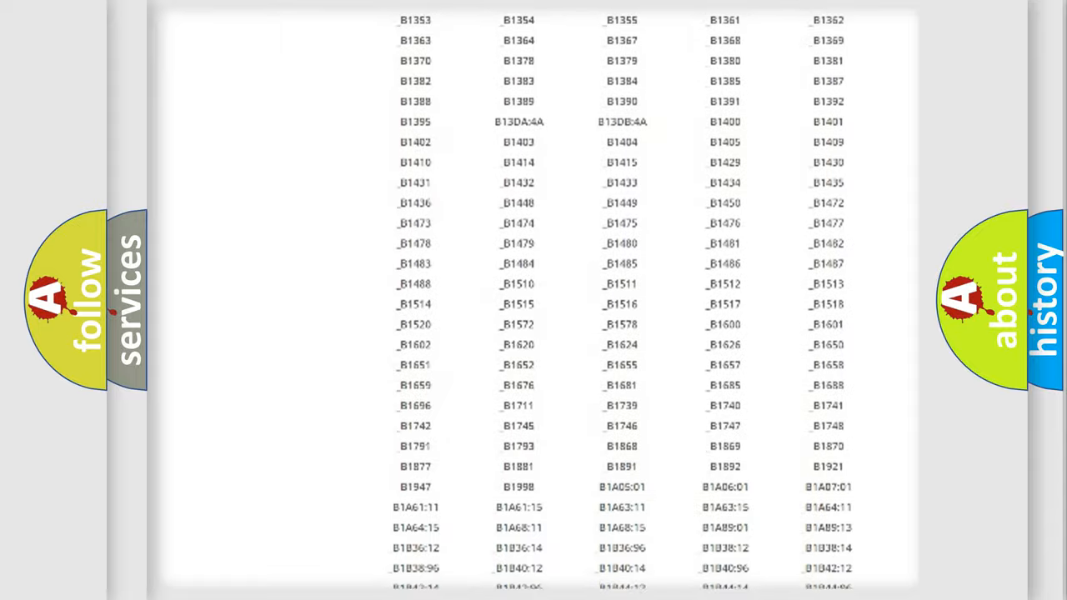